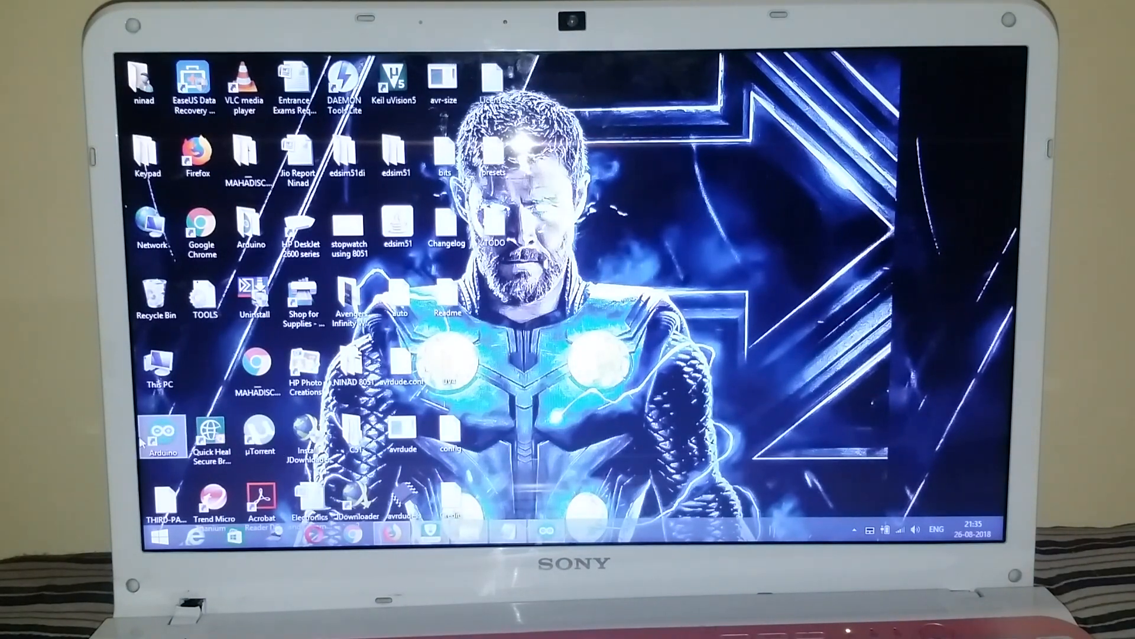
- Launch Keil uVision5 from the desktop and start a new project in the empty 8051 folder
left_click(259, 440)
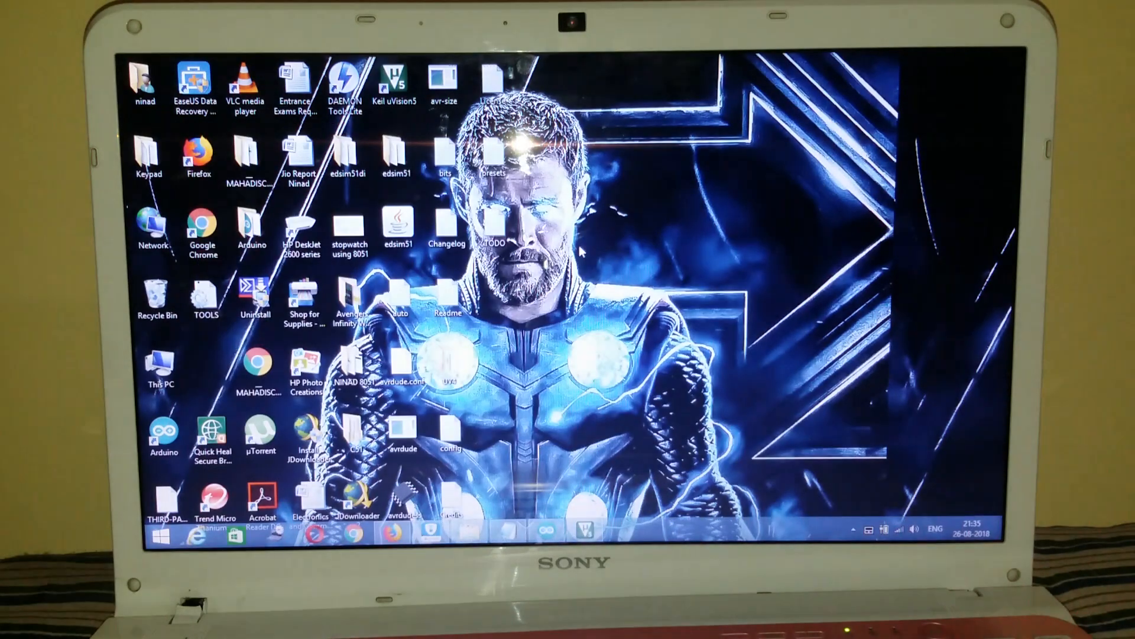
right_click(594, 248)
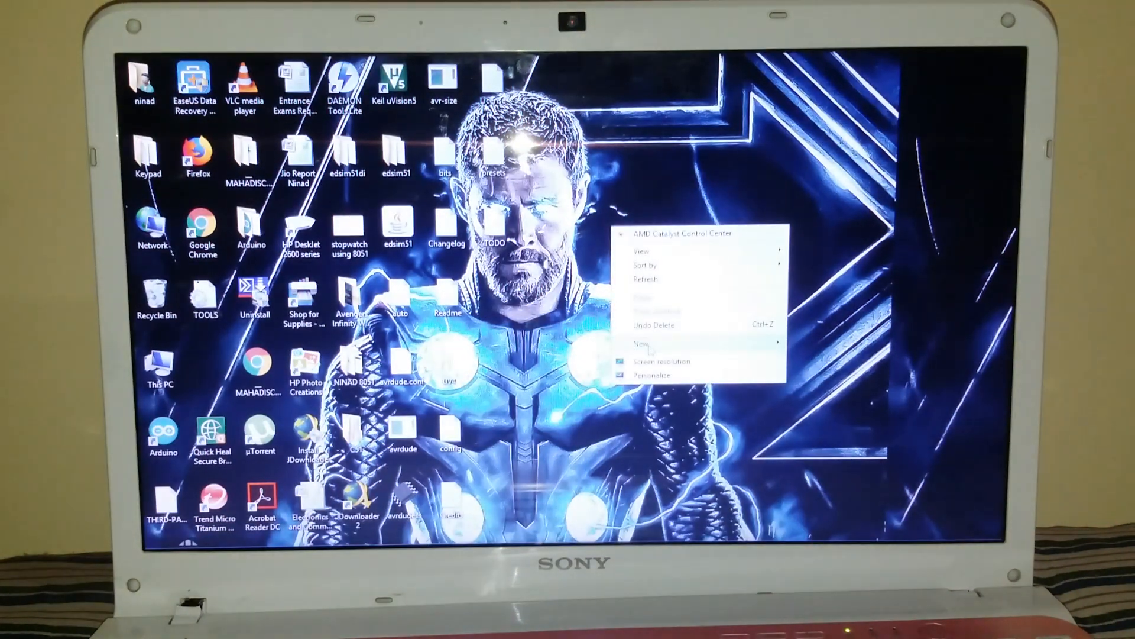
left_click(641, 342)
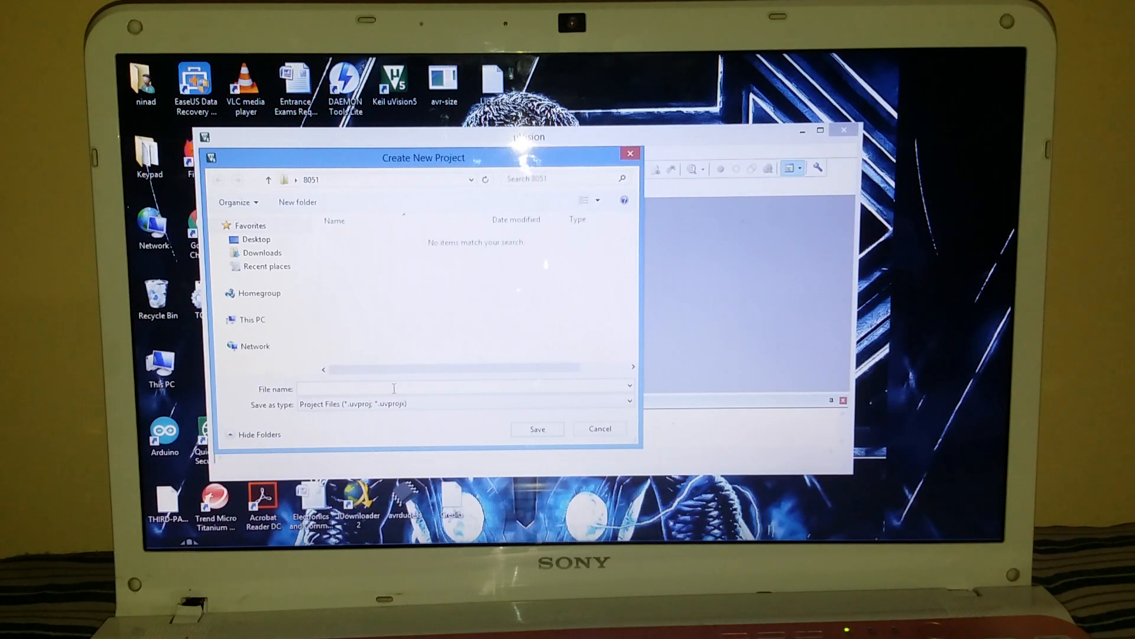
- Name the new project 'ledblink' in the 8051 folder
type("ledblin")
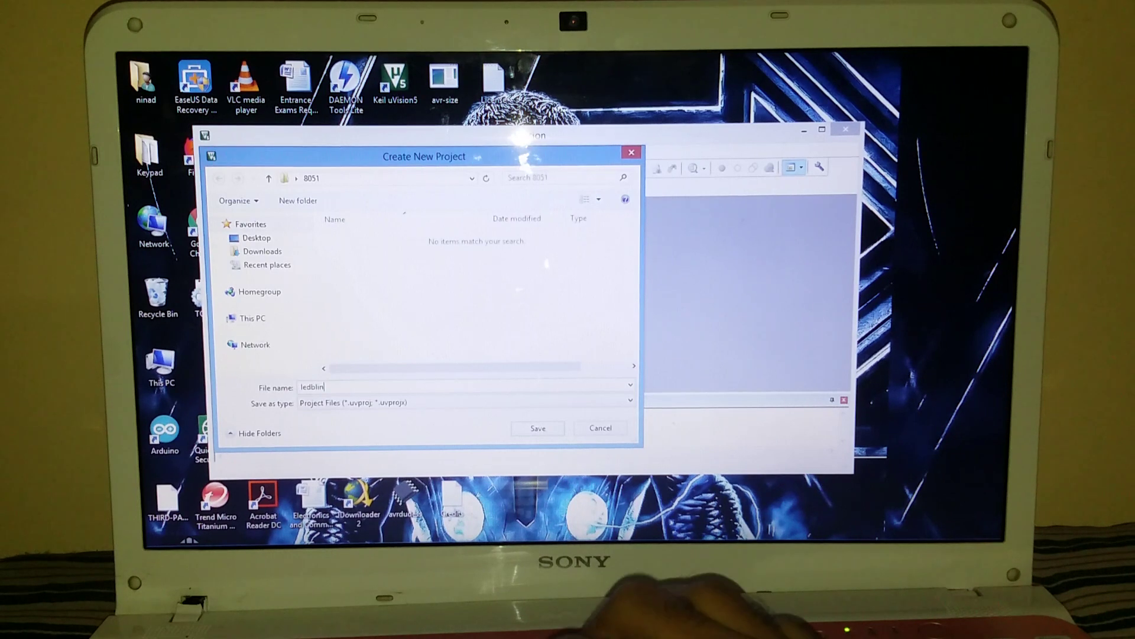
type("k")
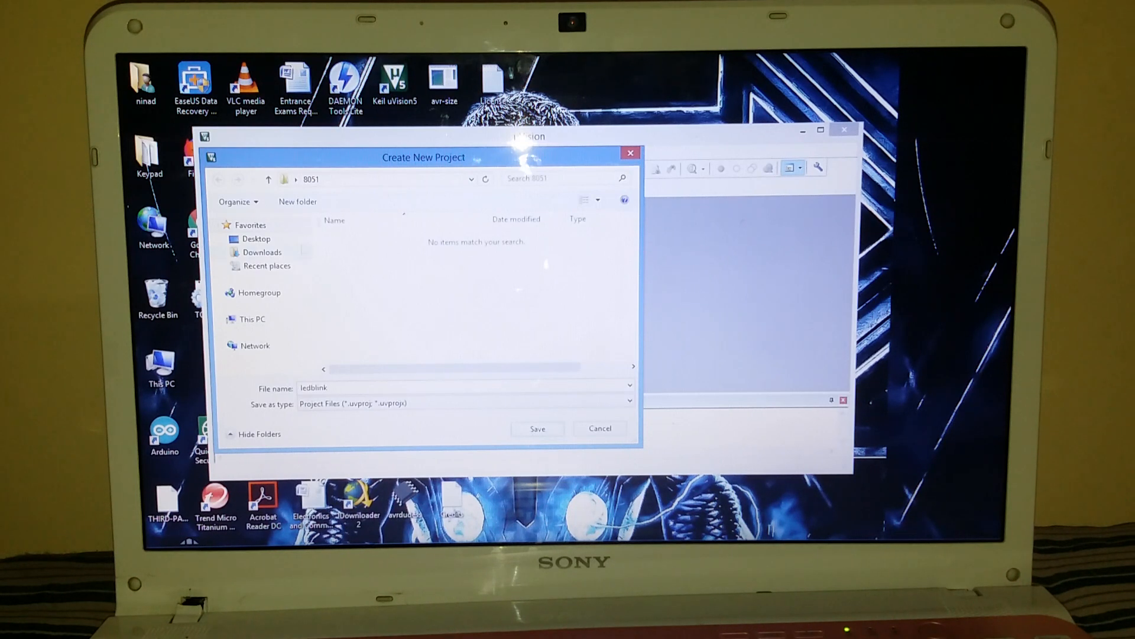
mouse_move(447, 267)
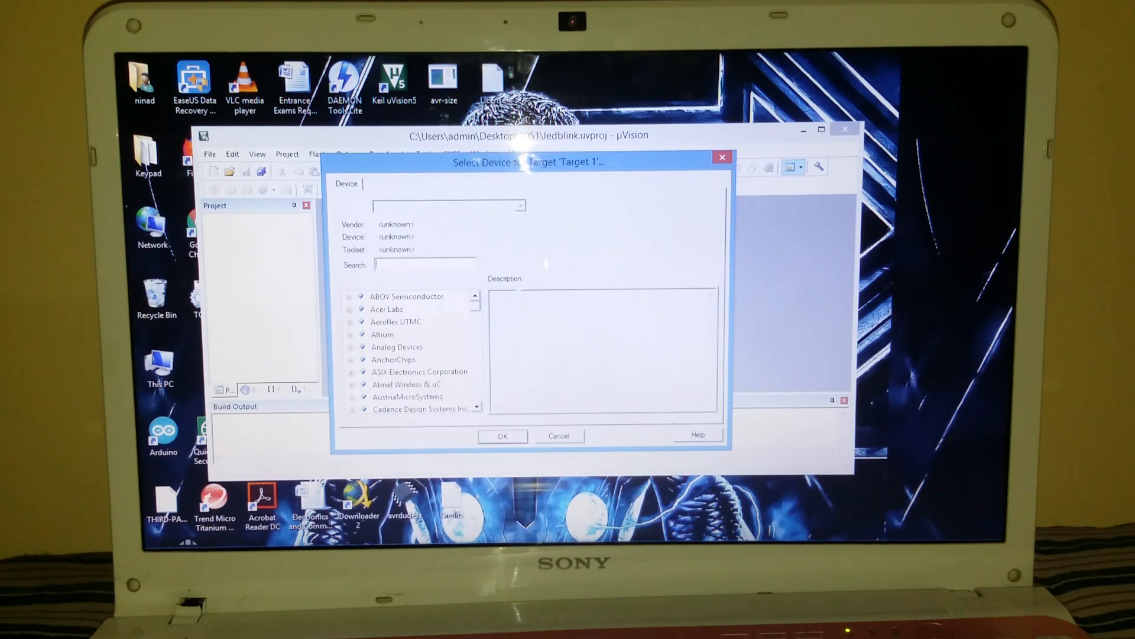
mouse_move(414, 389)
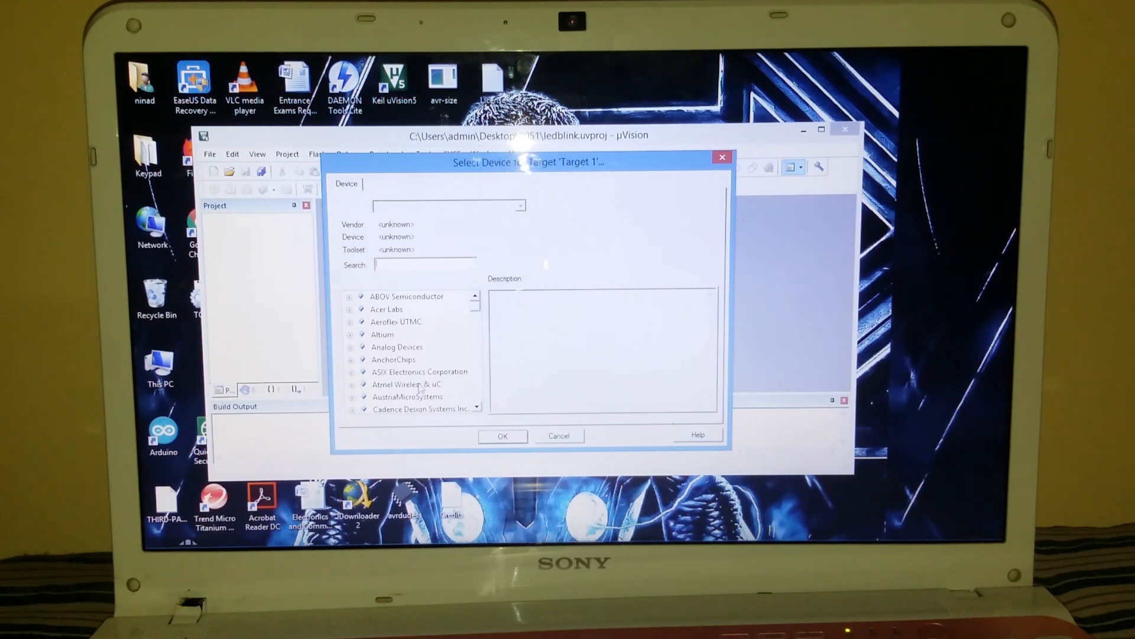
- Search the device catalogue for 'at' and locate the Microchip AT89S52
left_click(407, 383)
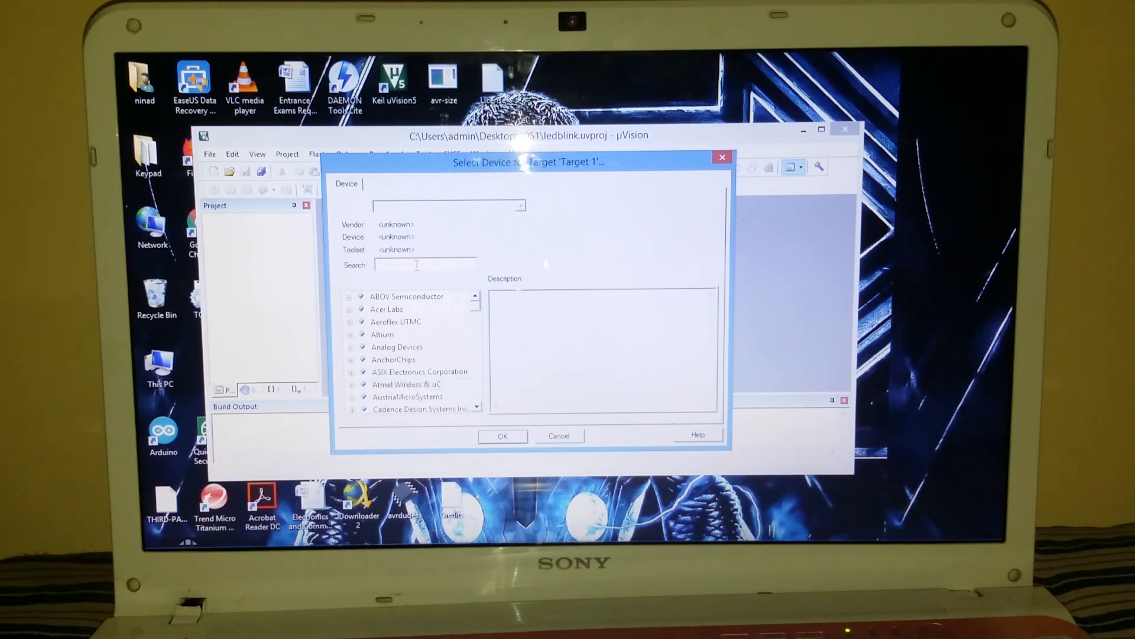
type("at")
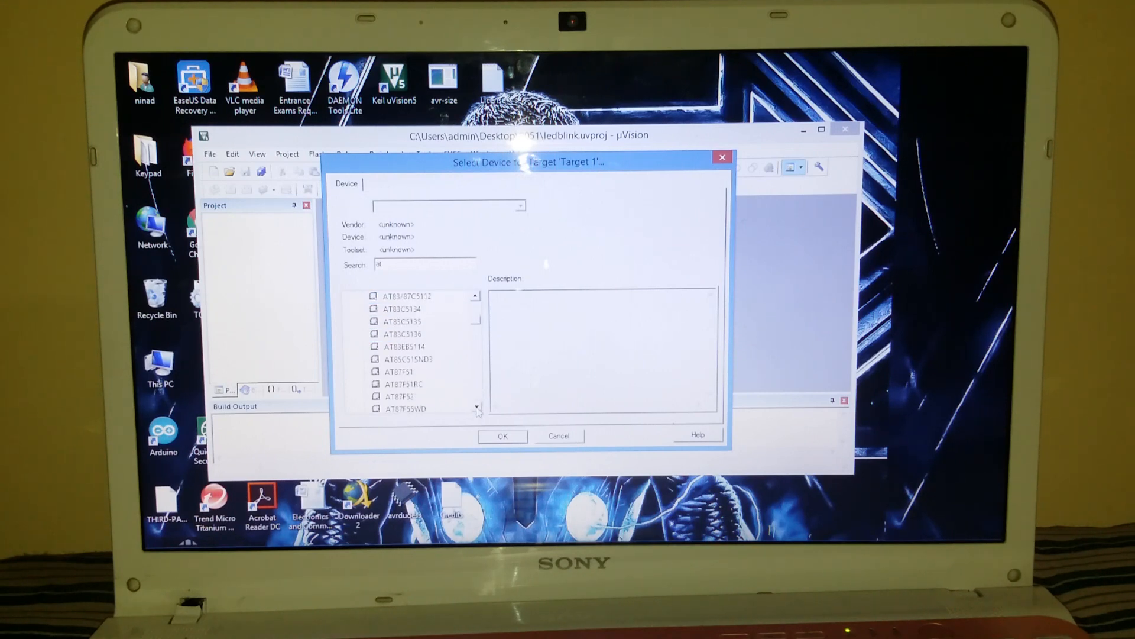
scroll("down", 3)
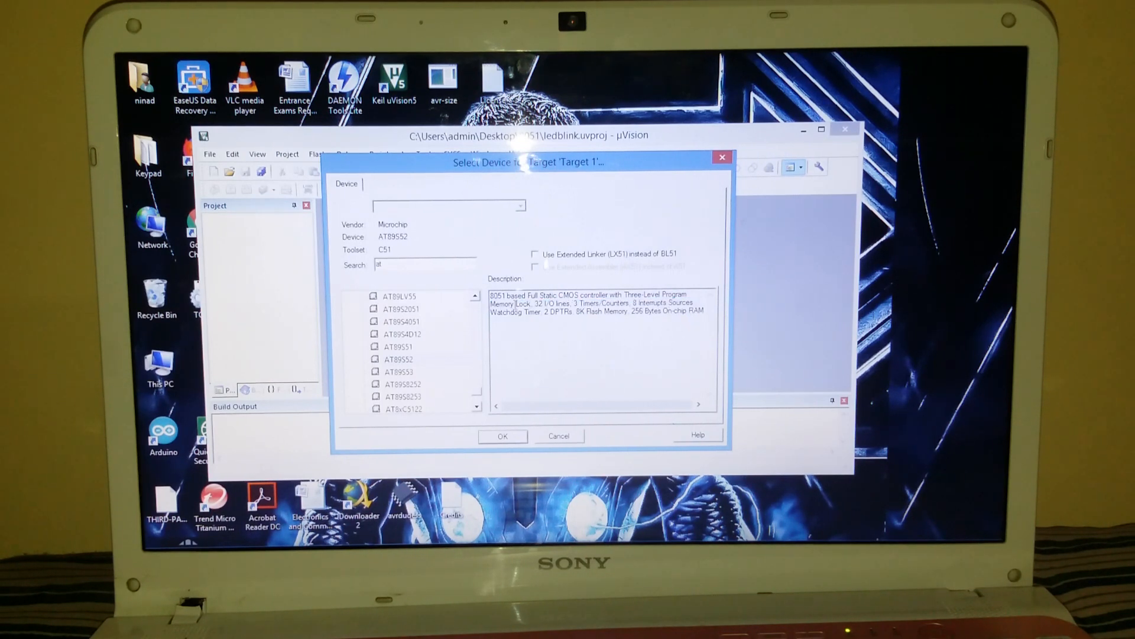
- Select the AT89S52 as Target 1's device and confirm the choice
left_click(404, 360)
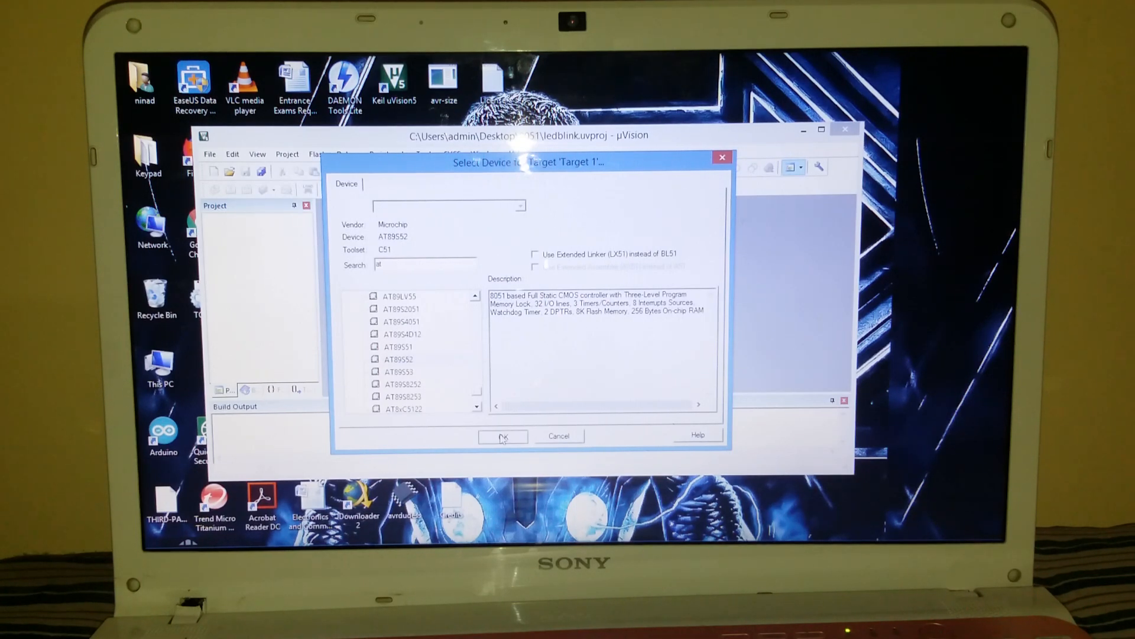
left_click(504, 435)
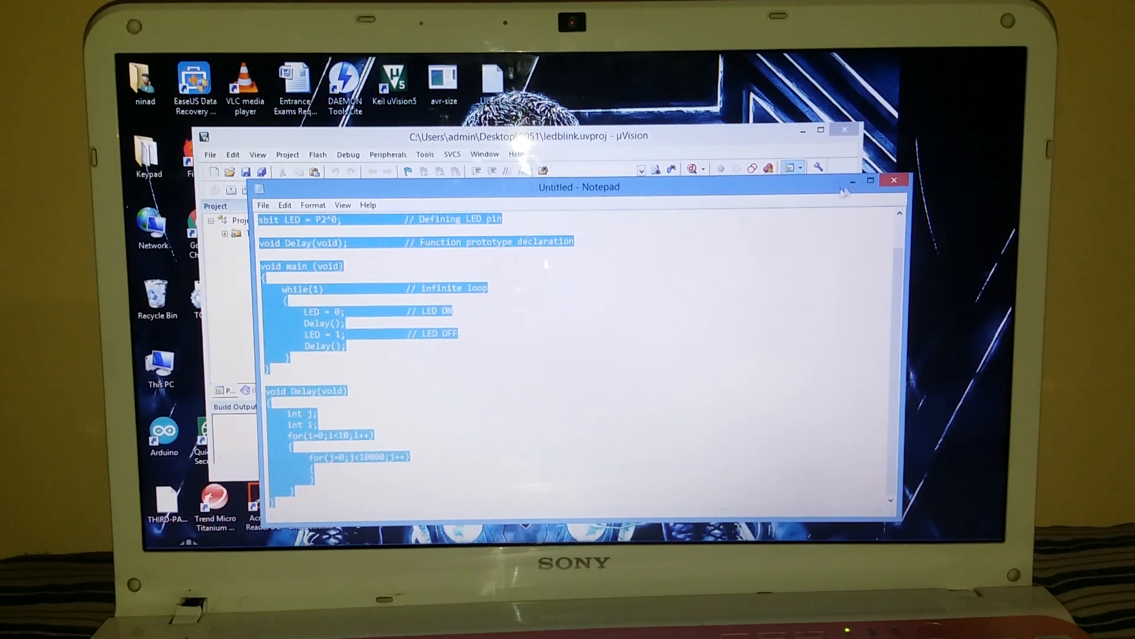
- Enter the LED-blink source code beginning #include<reg52.h> into the new file
left_click(889, 179)
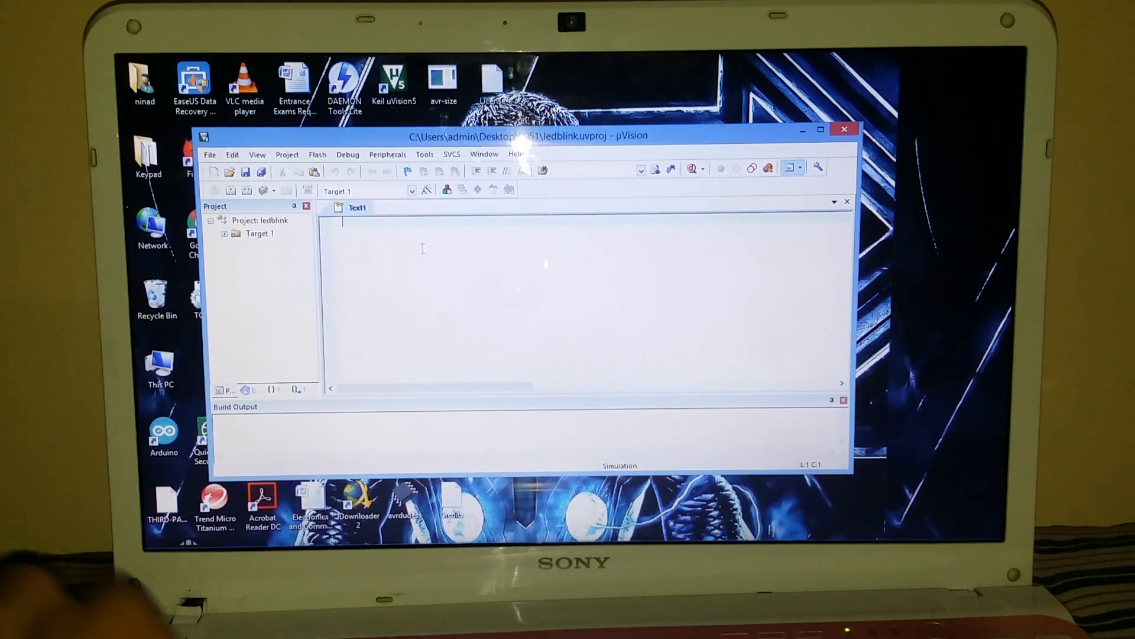
type("#include<reg52.h>")
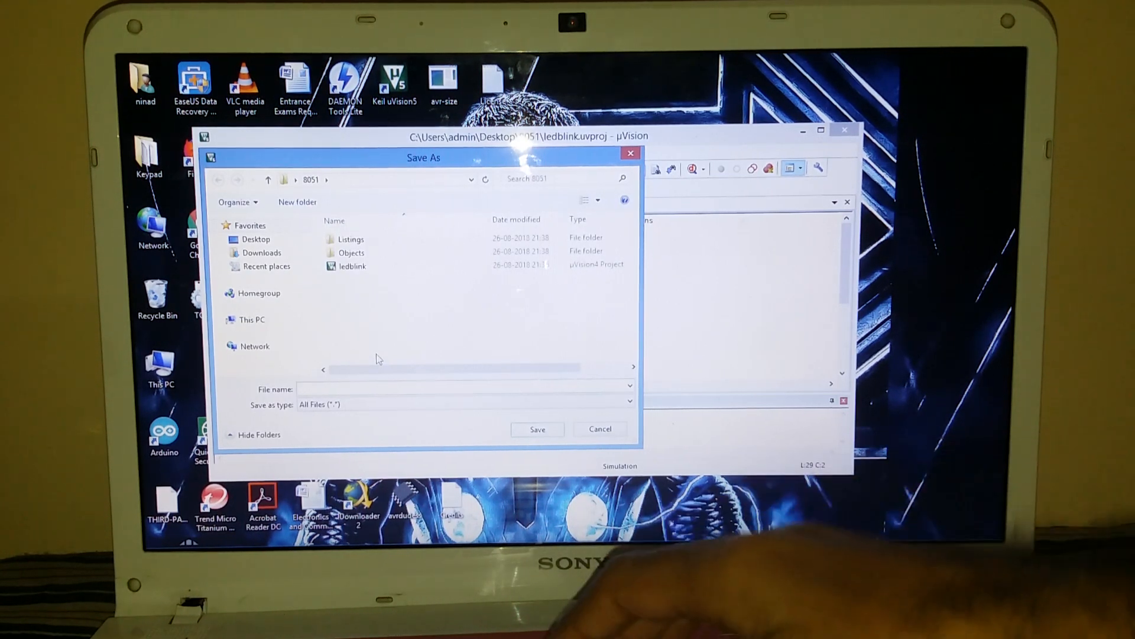
- Save the code as ledblinking.c in the project's 8051 folder
type("ledblinking")
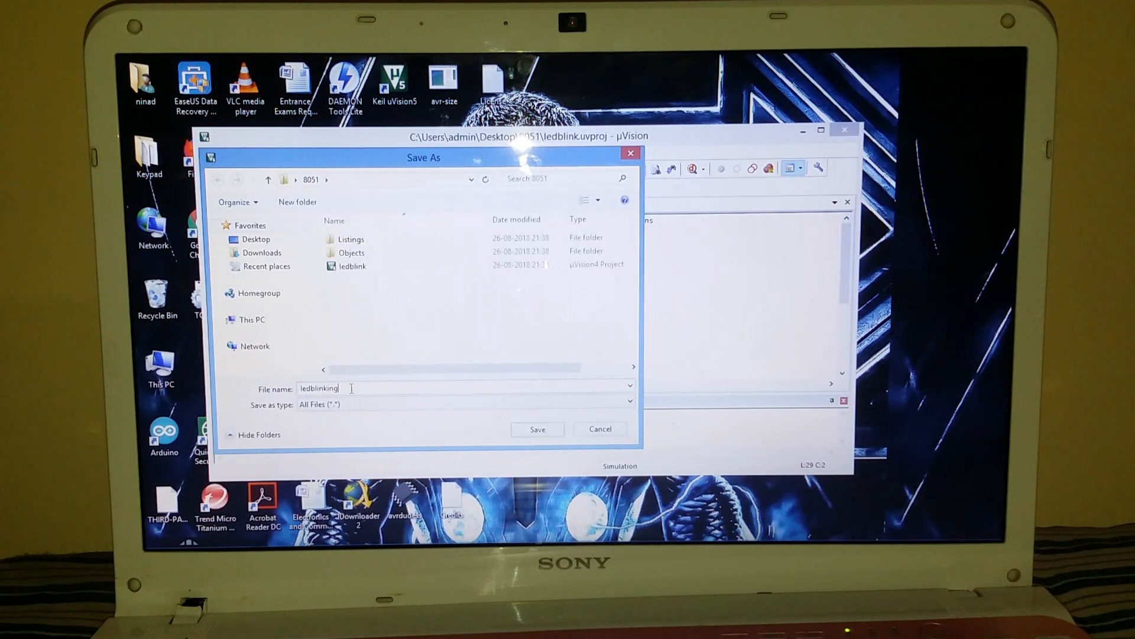
type(".c")
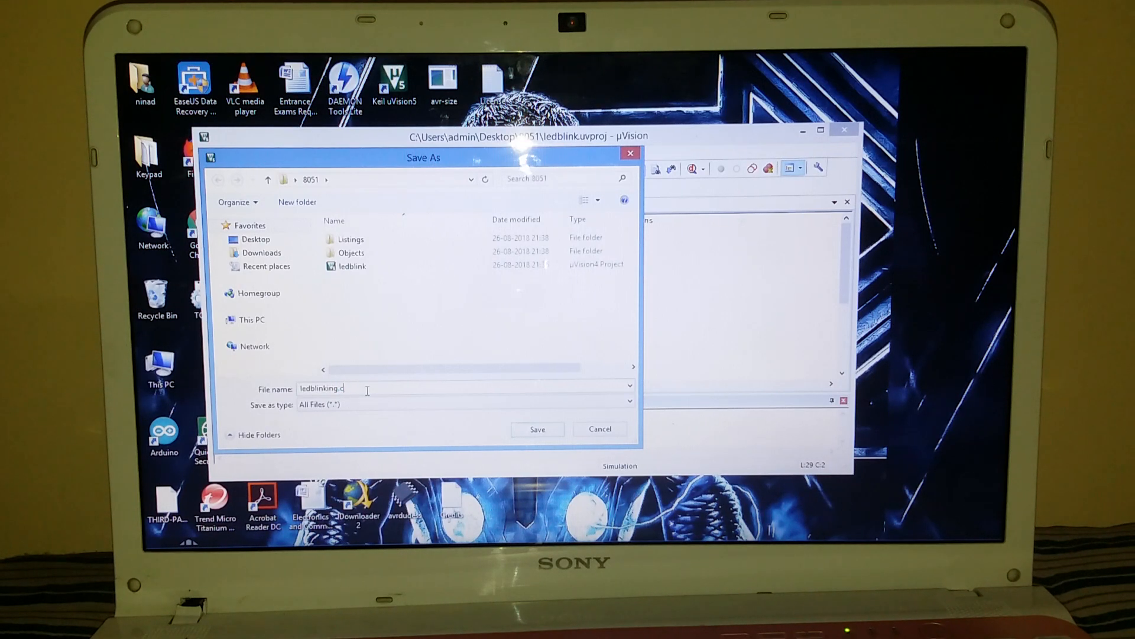
left_click(537, 429)
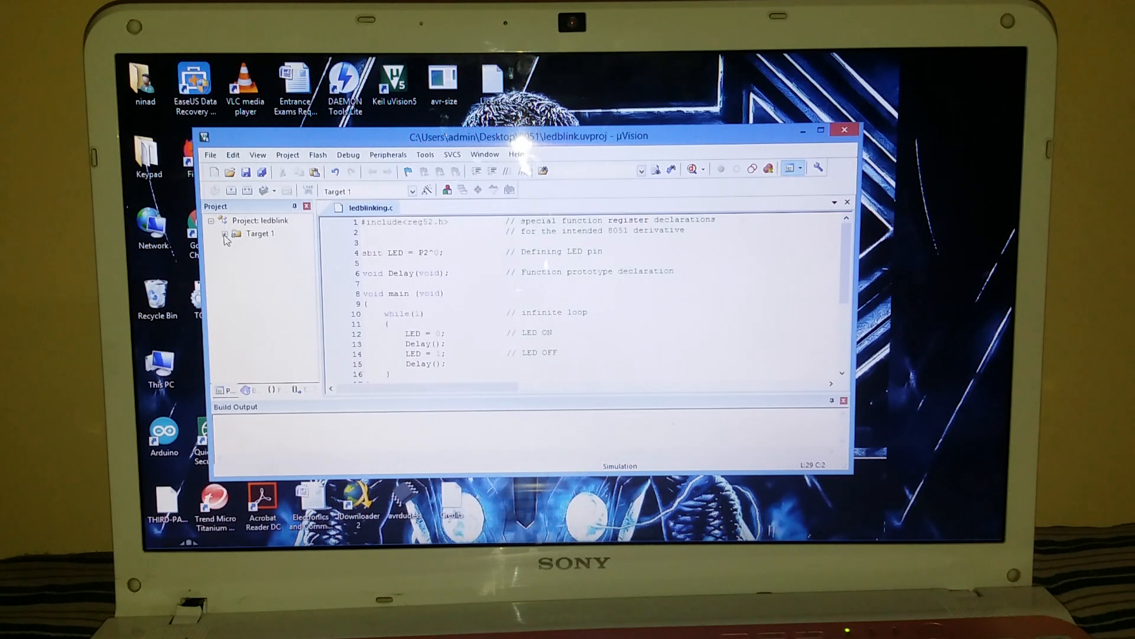
- Expand Target 1 and bring up Source Group 1's actions to add existing files
left_click(226, 234)
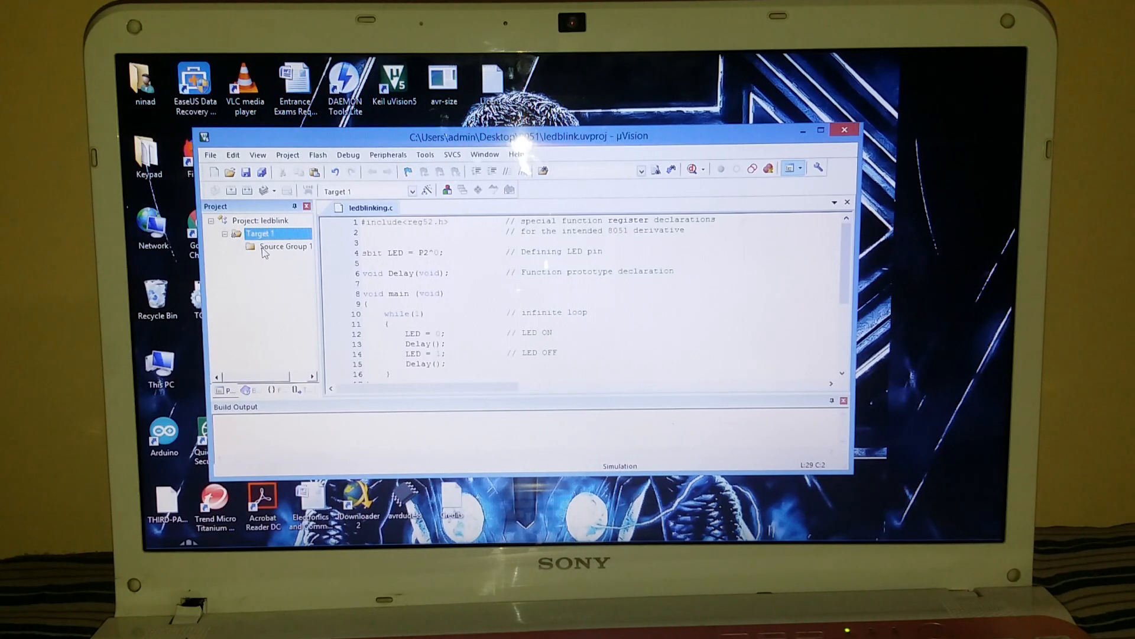
right_click(286, 246)
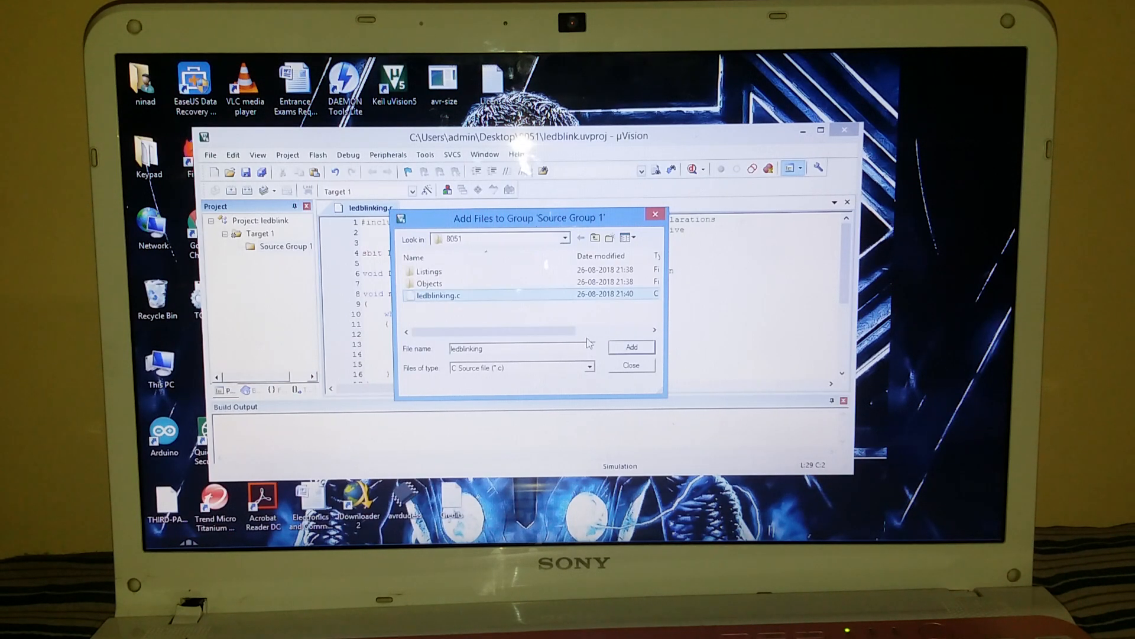
- Add ledblinking.c to Source Group 1 and dismiss the add-files dialog
left_click(631, 347)
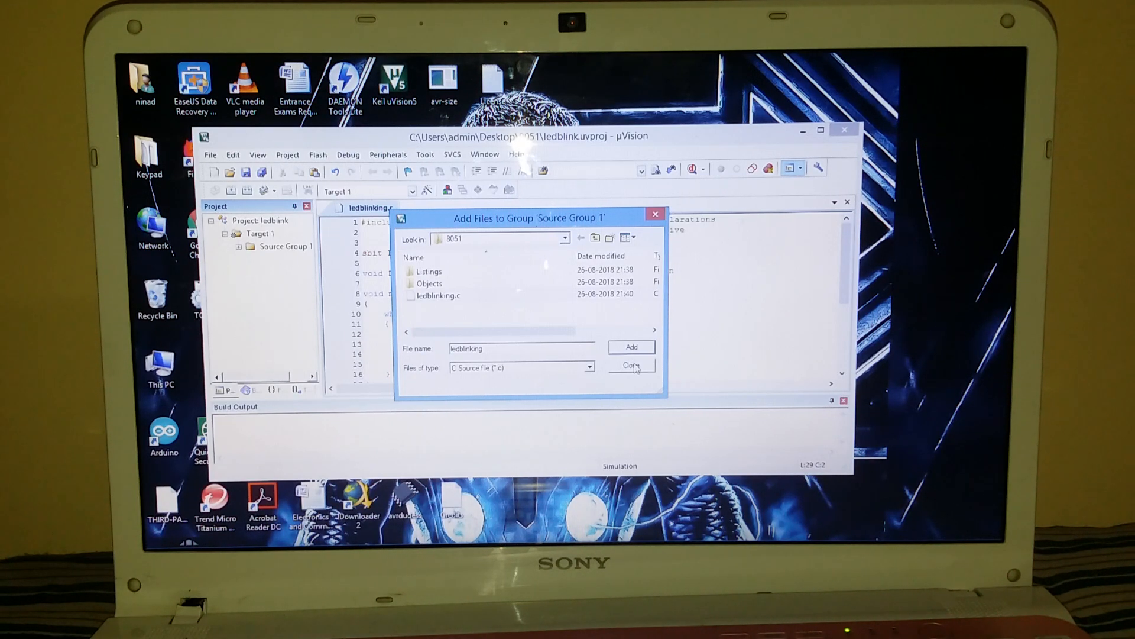
left_click(631, 365)
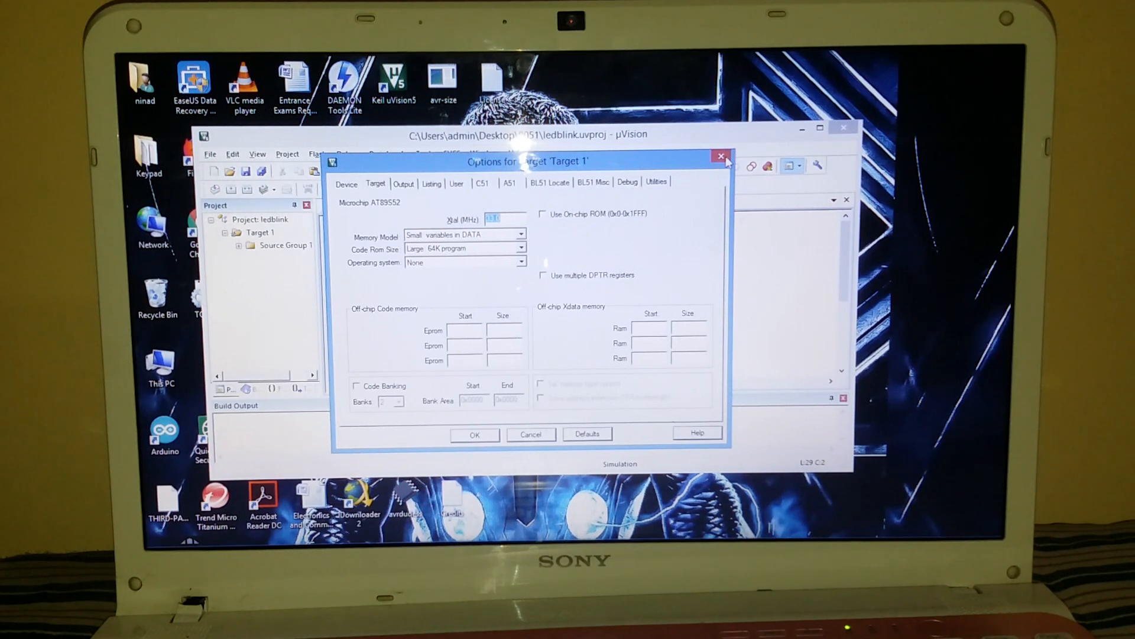
- Enable Create HEX File in Target 1's output options and build the target
left_click(404, 184)
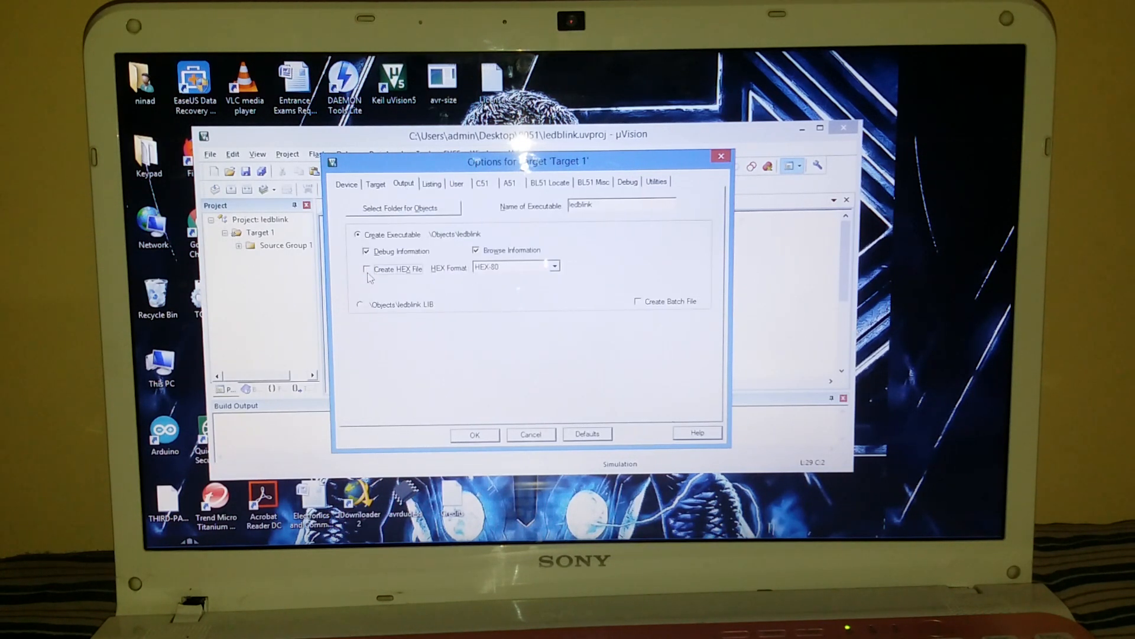
left_click(366, 269)
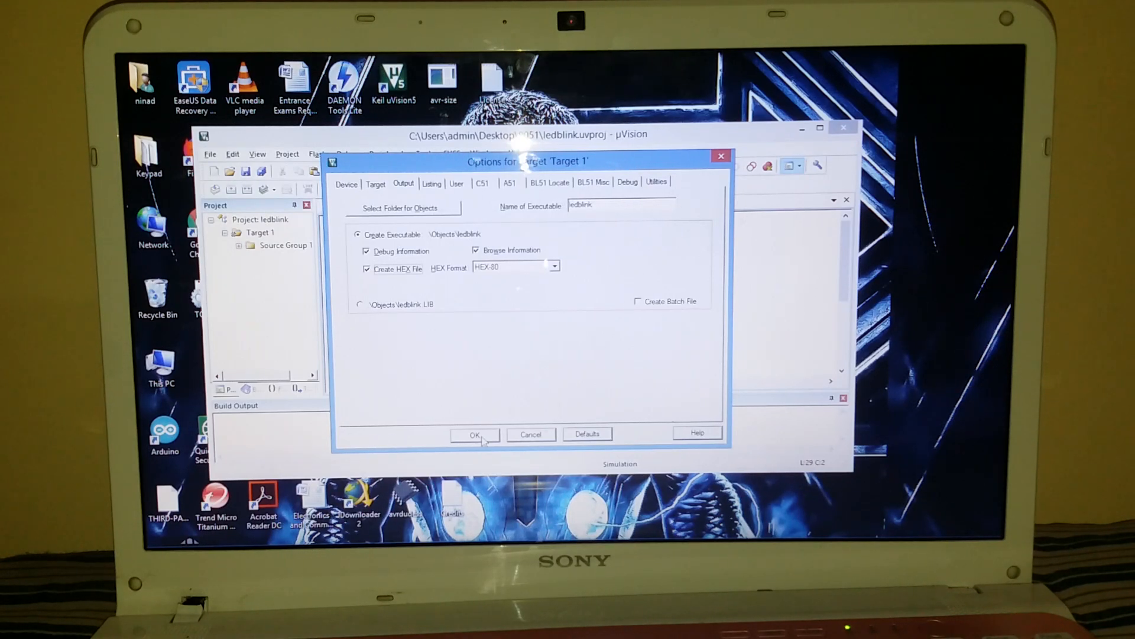
left_click(475, 435)
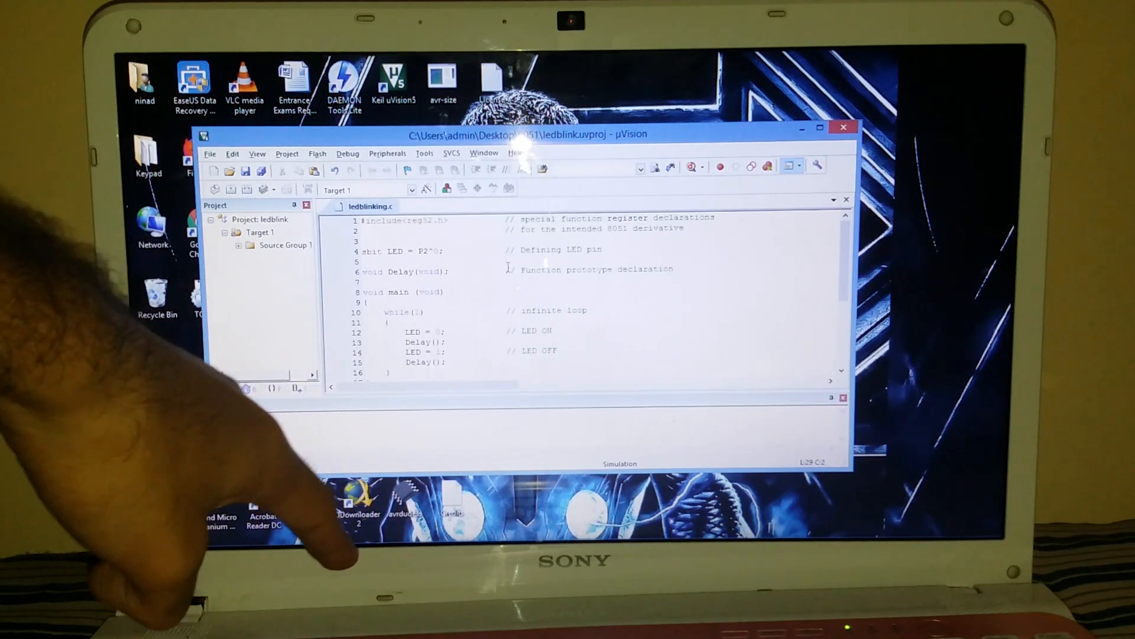
left_click(231, 188)
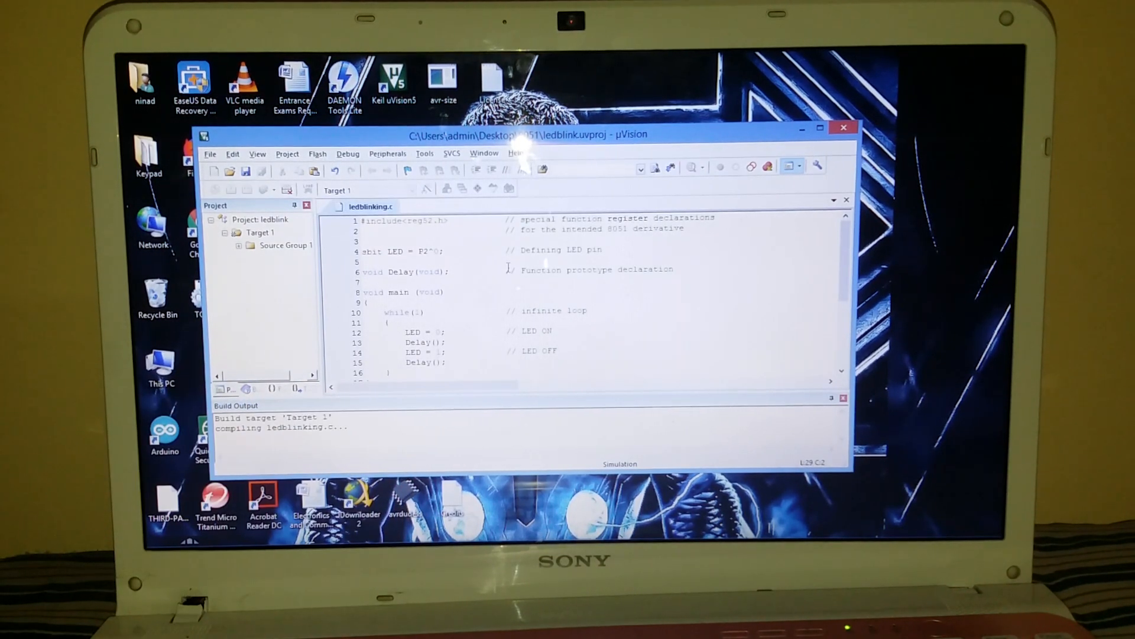